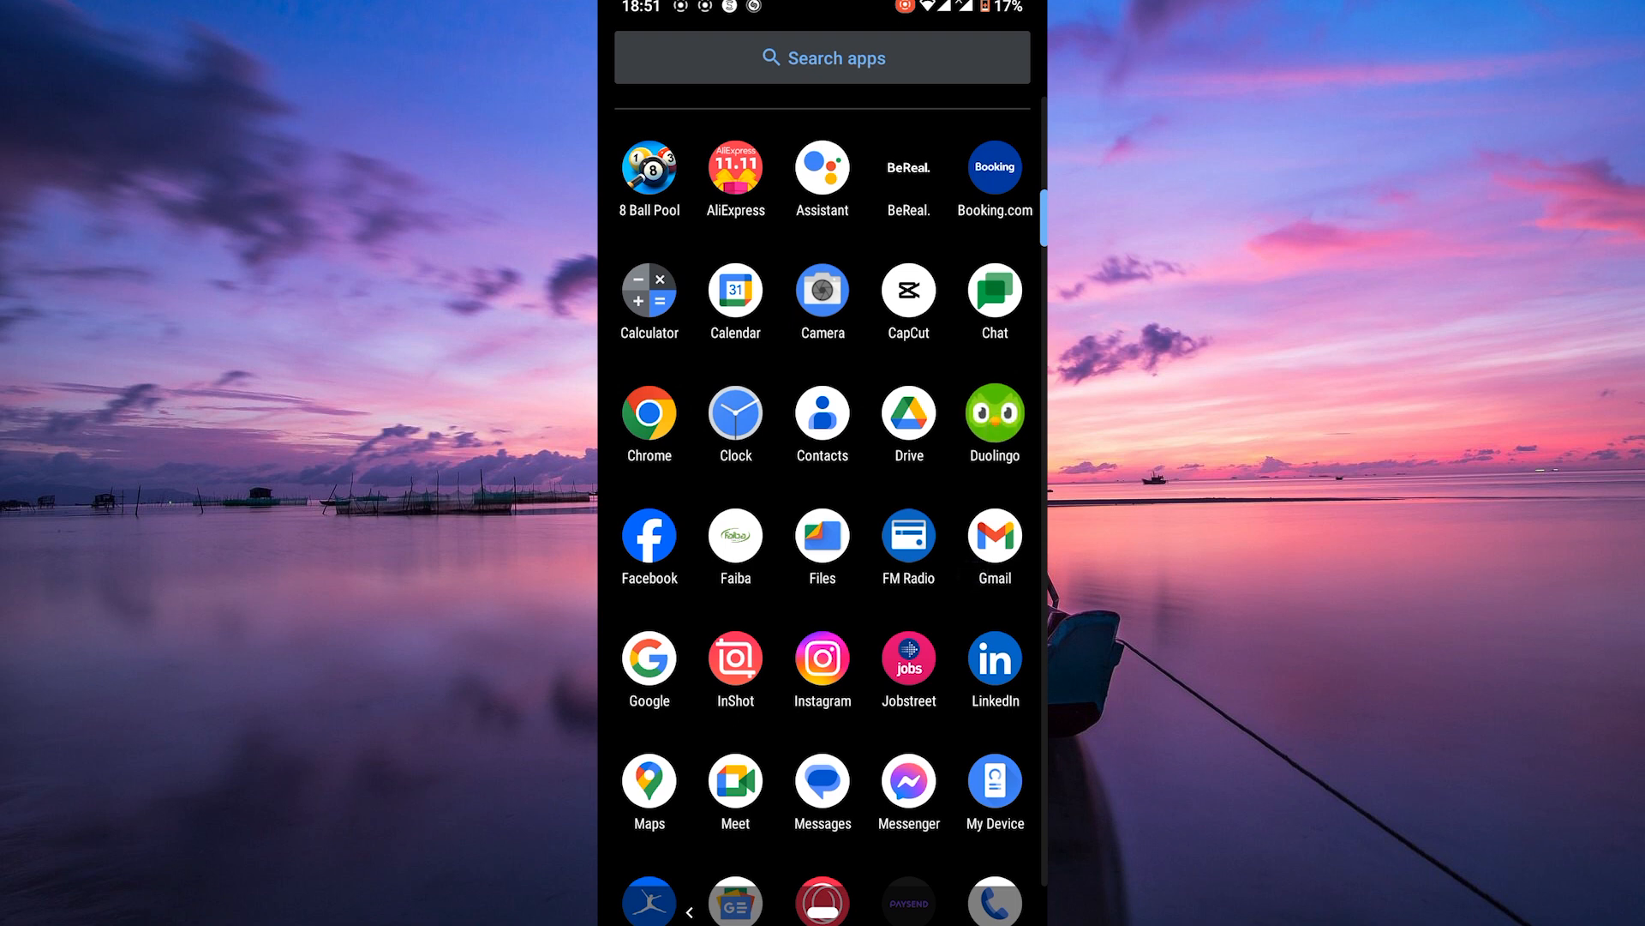
Launch Duolingo from the app drawer, landing on the Section 1: Rookie lesson path.
{"action": "left_click", "coordinate": [995, 411]}
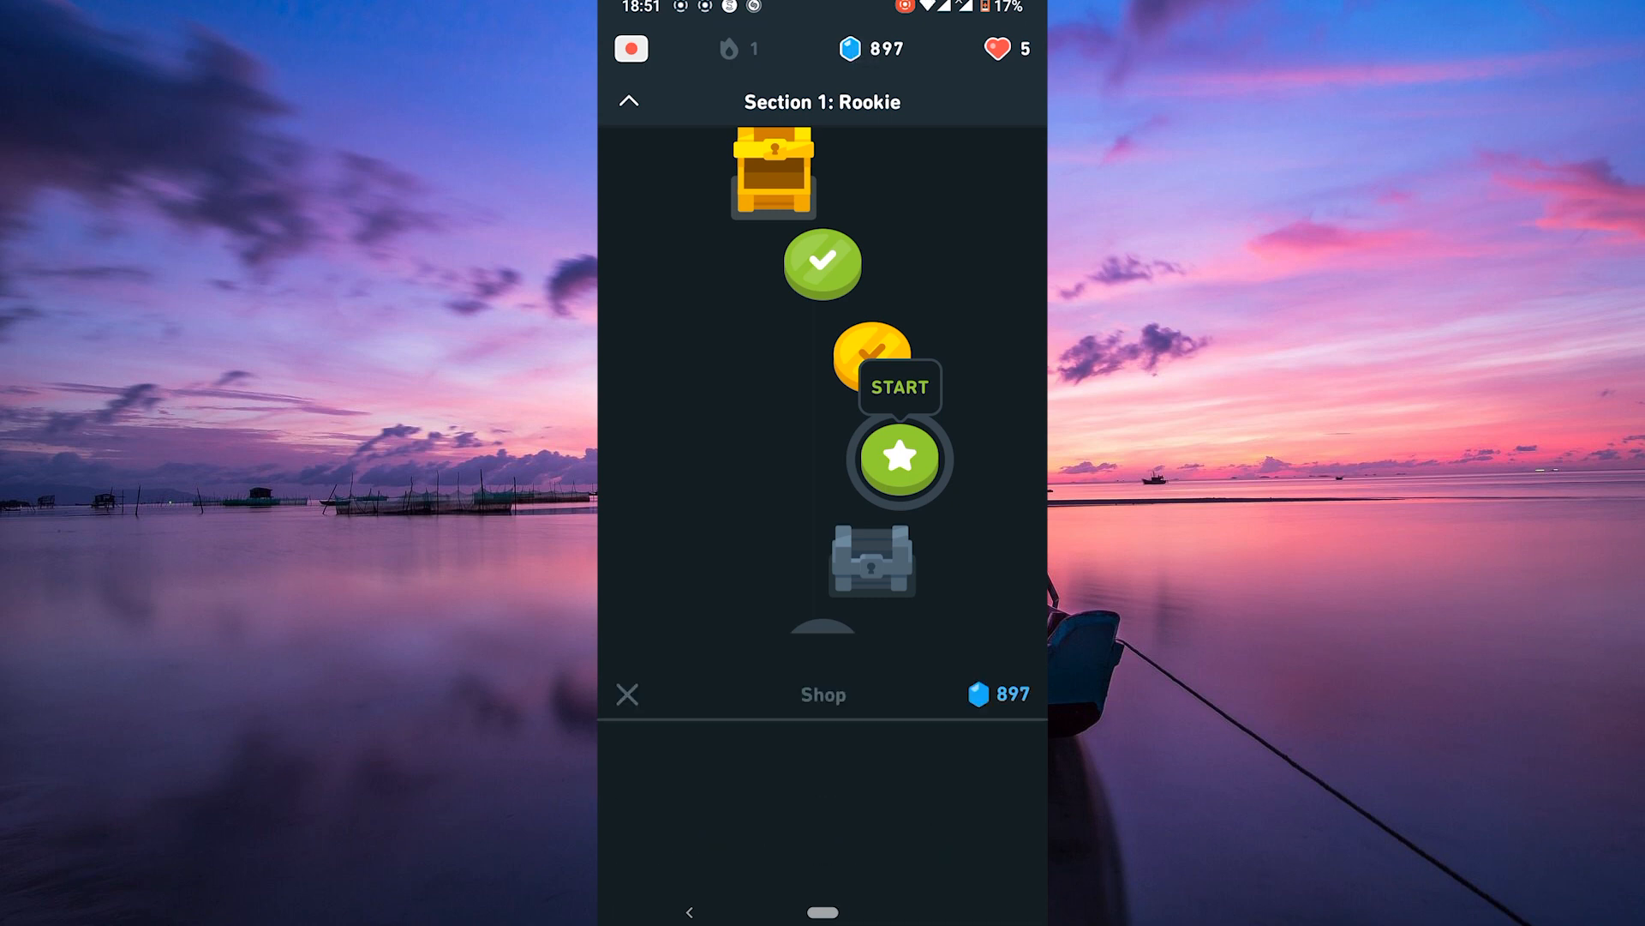
Go to the Shop and browse down through special offers, gems, hearts and the Promo Code section.
{"action": "left_click", "coordinate": [823, 694]}
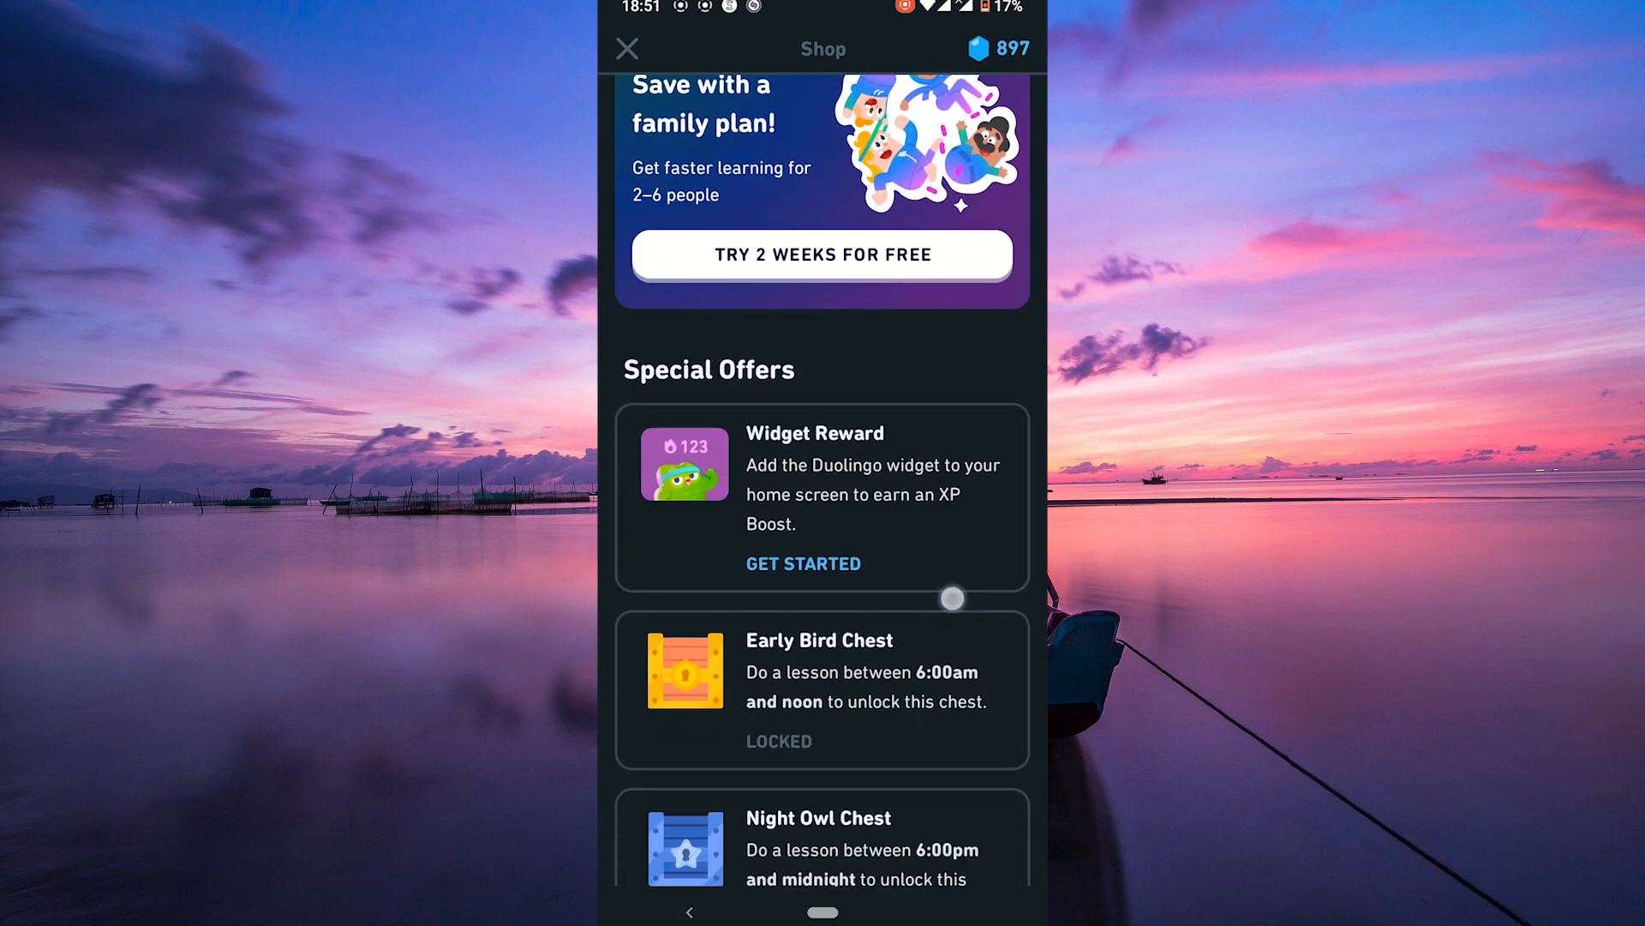
{"action": "scroll", "scroll_direction": "down", "scroll_amount": 3}
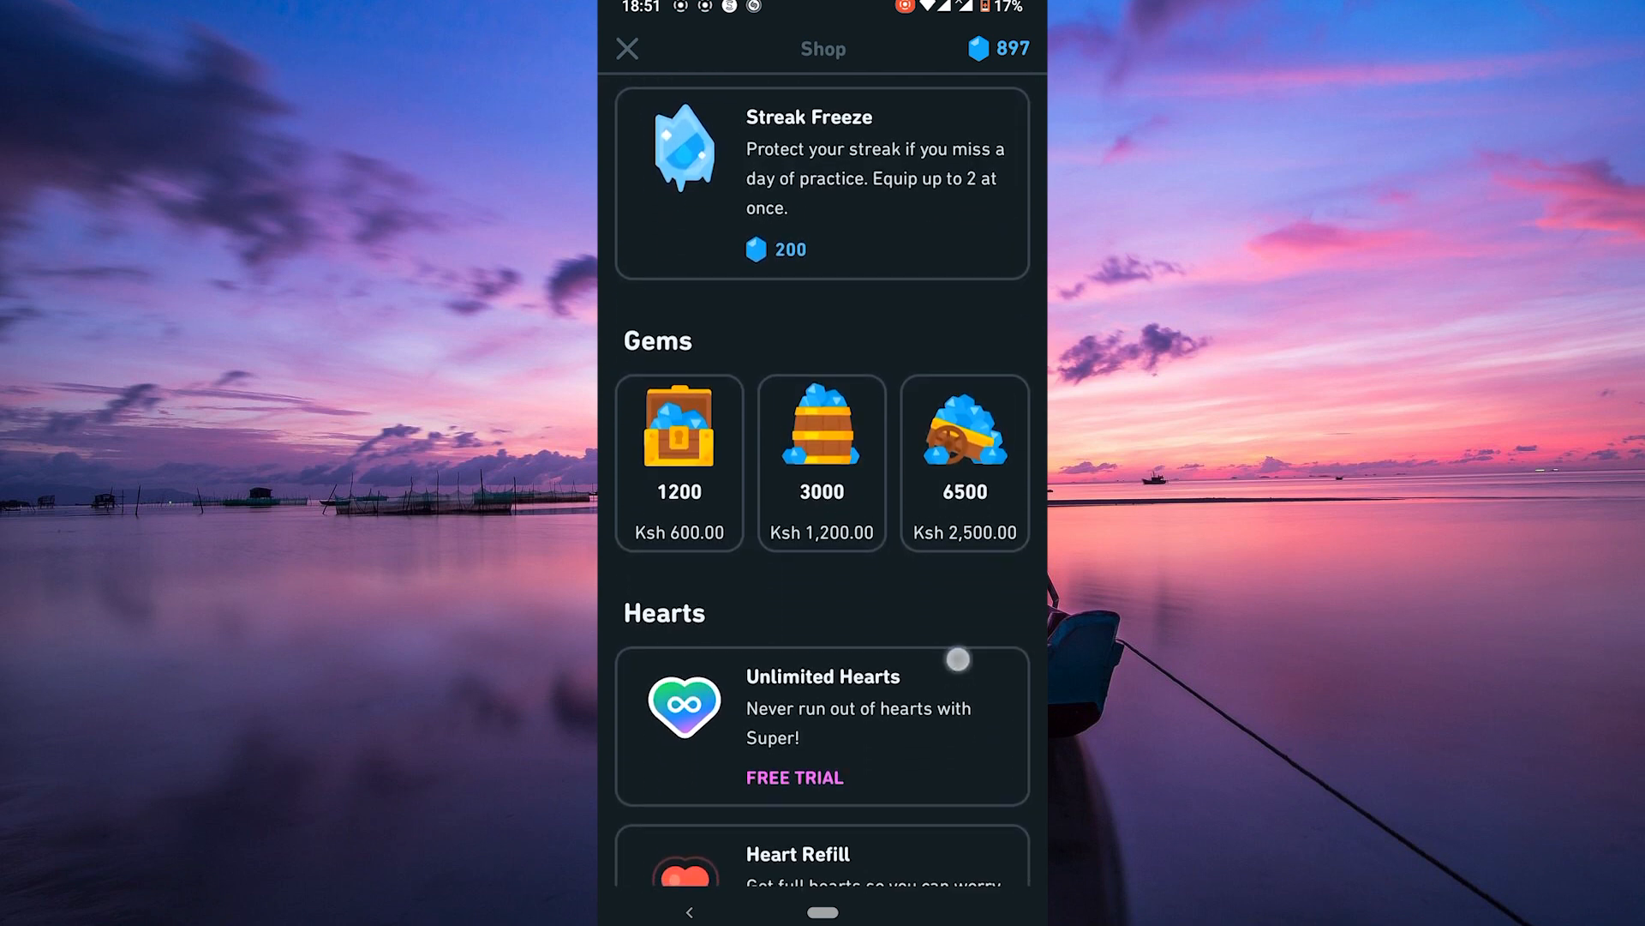
{"action": "scroll", "scroll_direction": "down", "scroll_amount": 3}
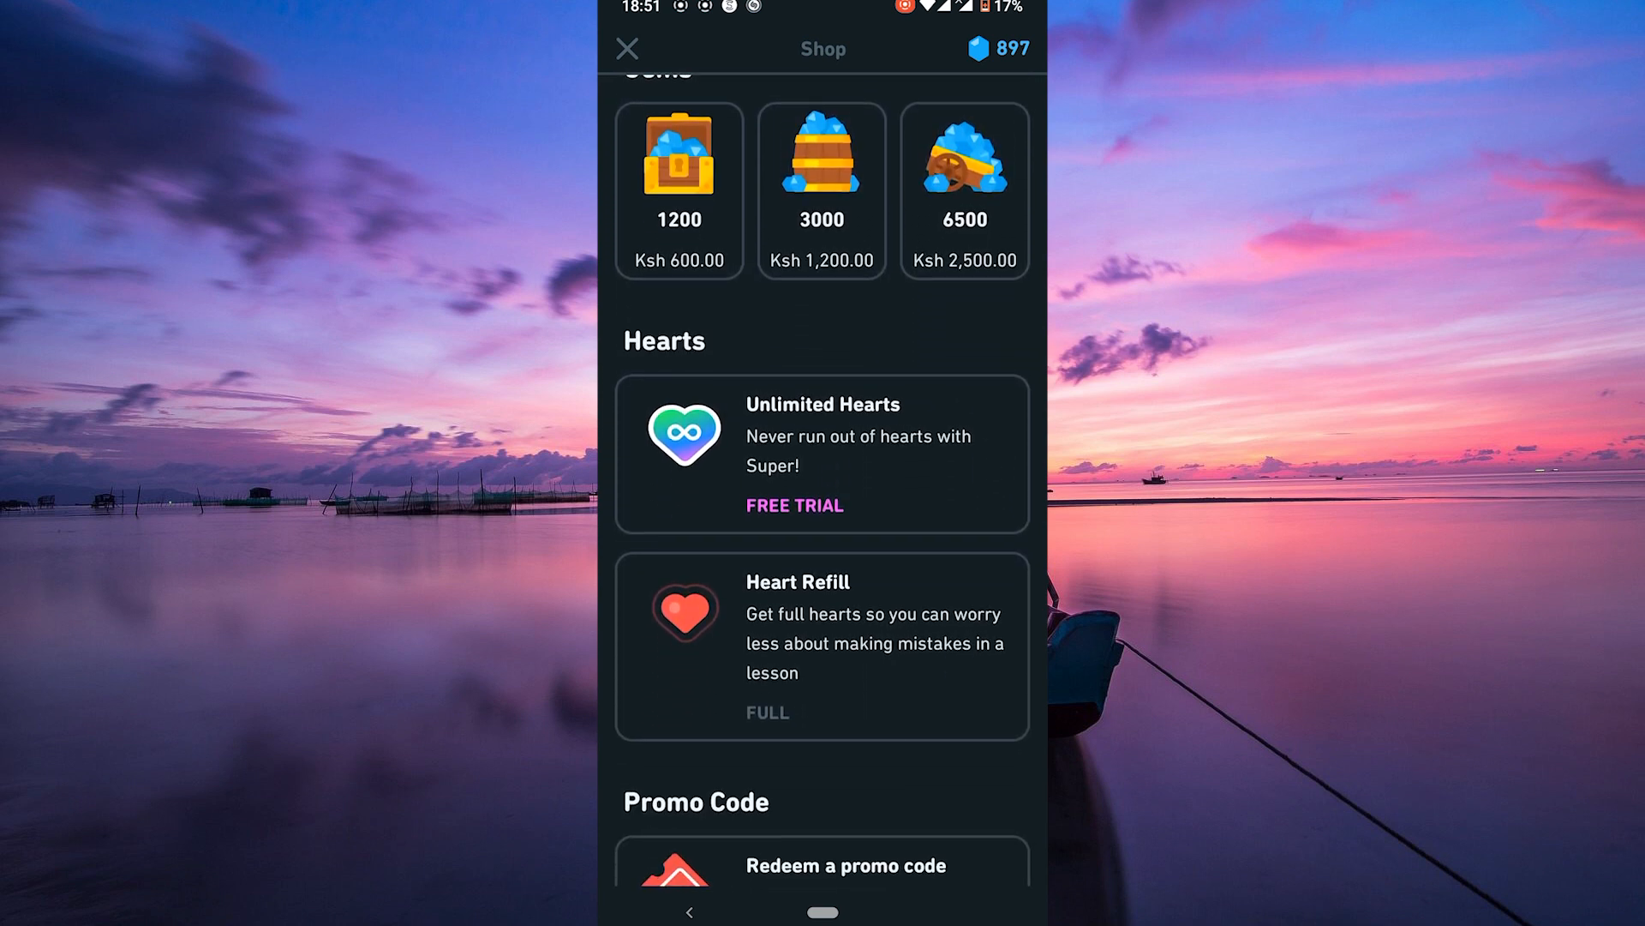
{"action": "scroll", "scroll_direction": "down", "scroll_amount": 3}
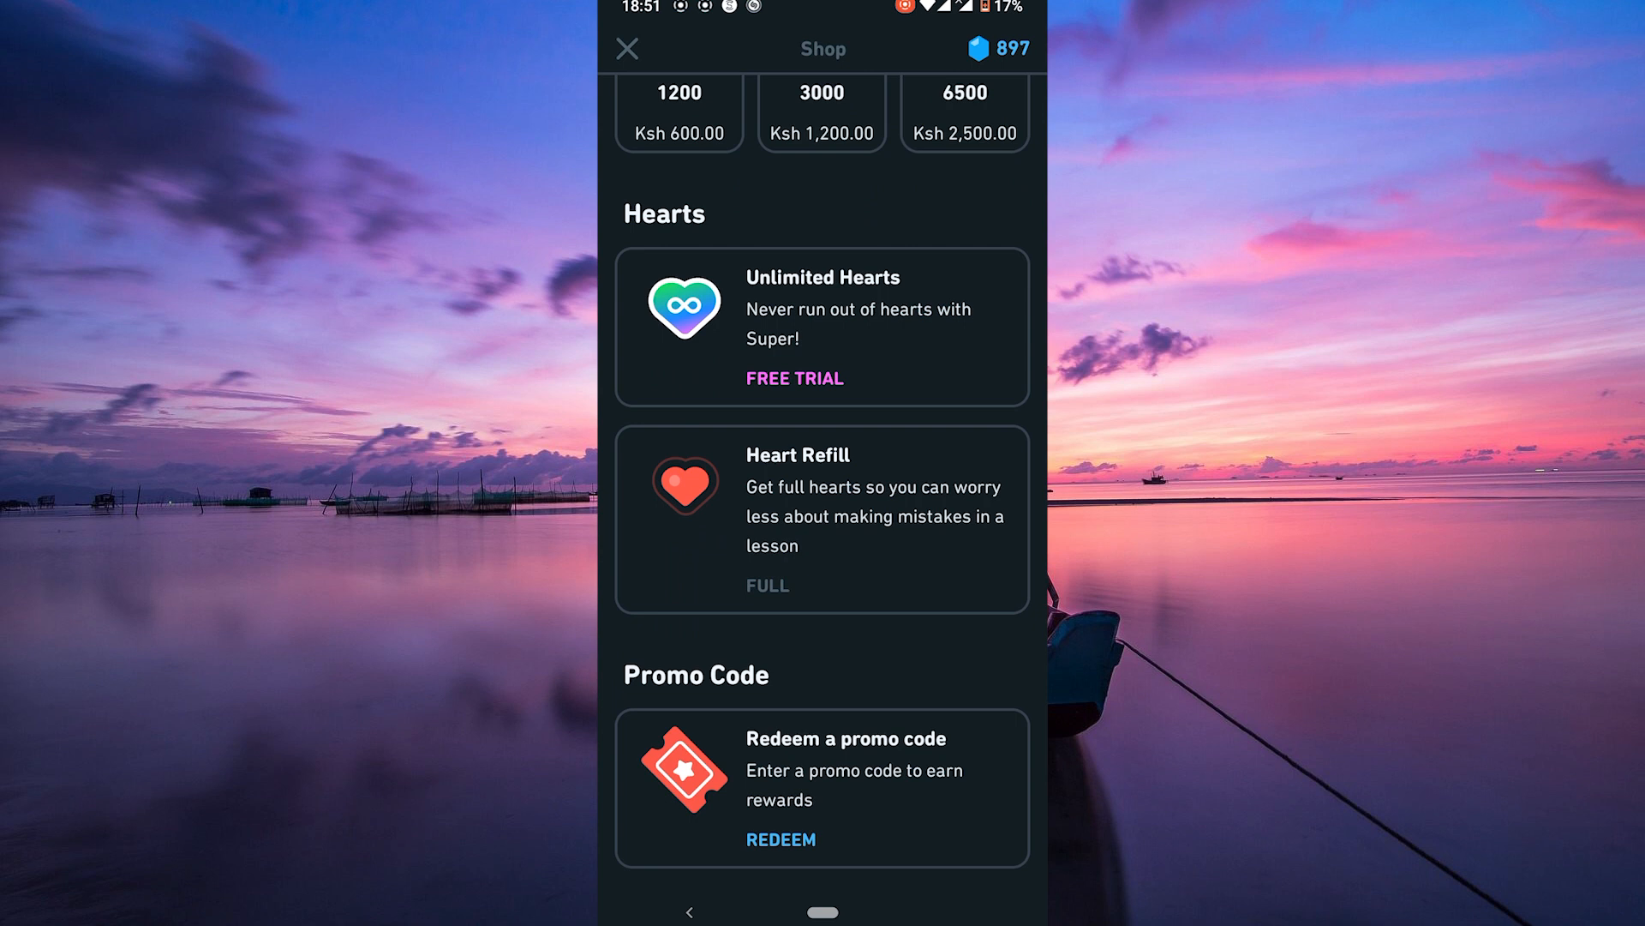
{"action": "scroll", "scroll_direction": "down", "scroll_amount": 3}
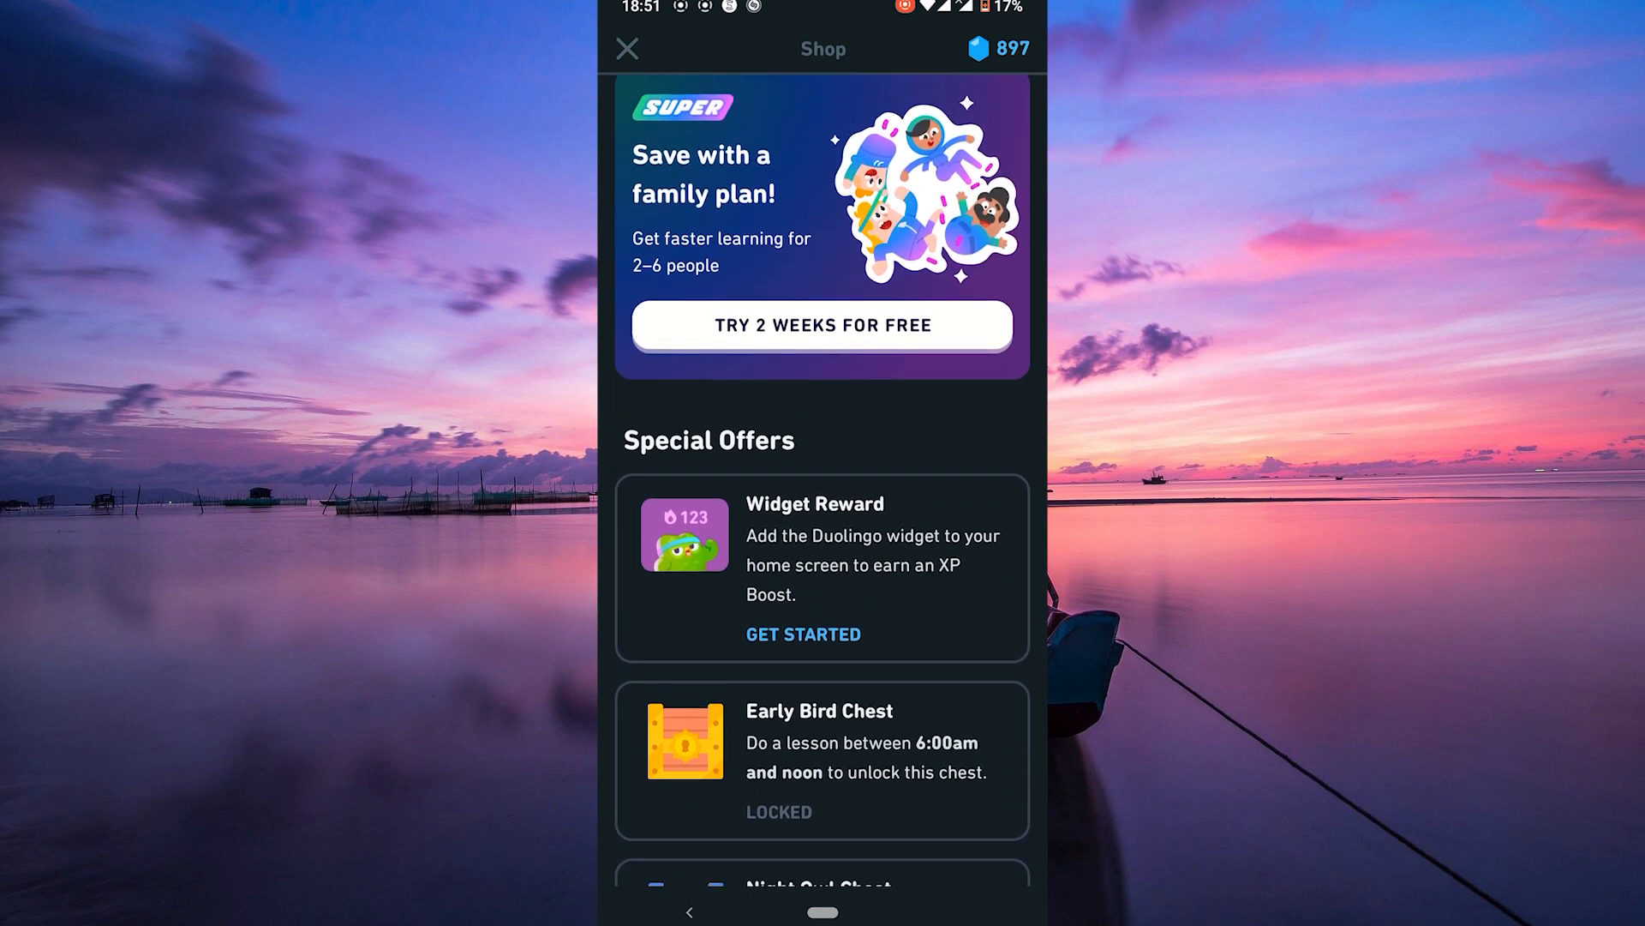
Scroll the Shop to show the Streak Freeze for 200 gems and the gem packages.
{"action": "scroll", "scroll_direction": "down", "scroll_amount": 3}
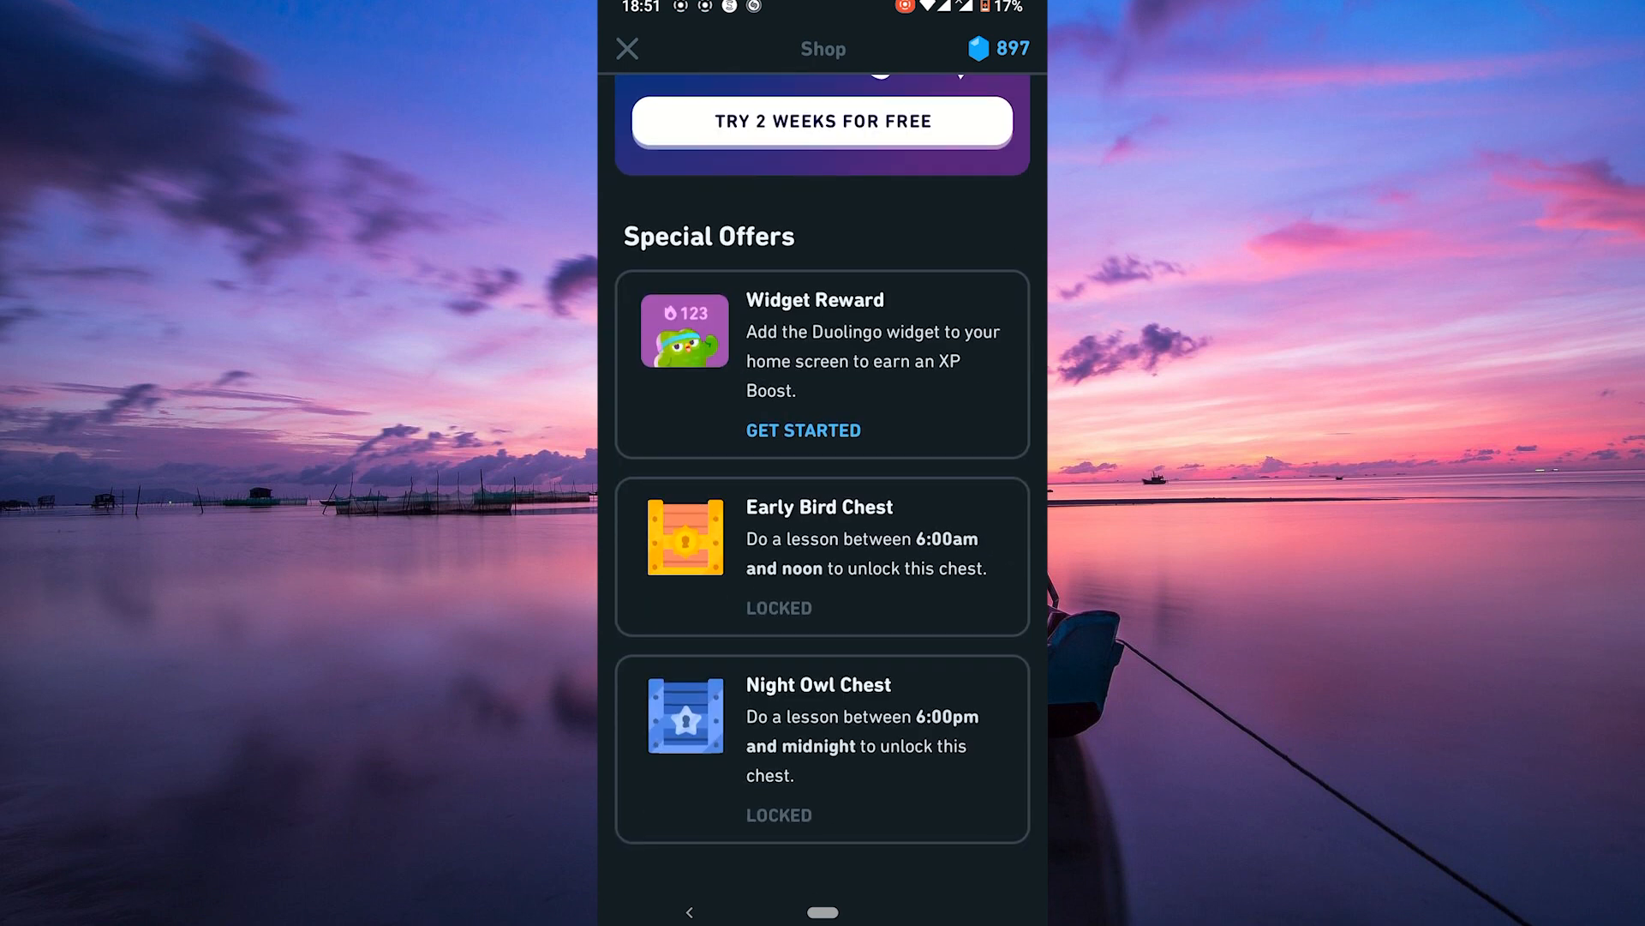
{"action": "scroll", "scroll_direction": "down", "scroll_amount": 3}
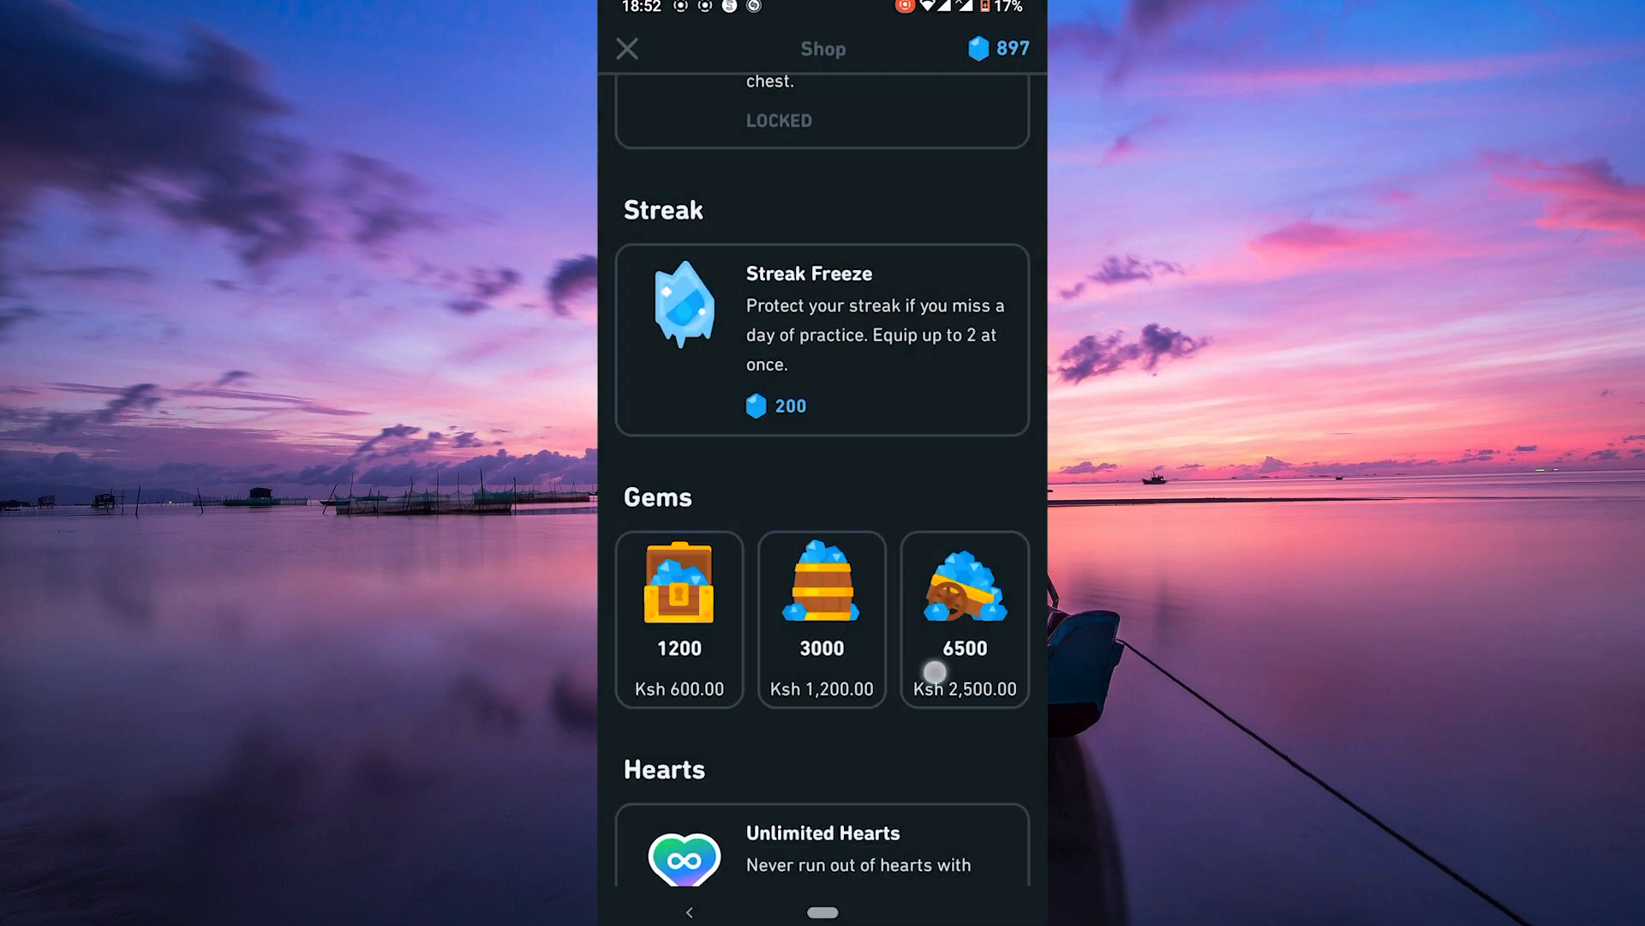
Scroll back to the Super family plan banner and Special Offers chests at the top.
{"action": "scroll", "scroll_direction": "down", "scroll_amount": 3}
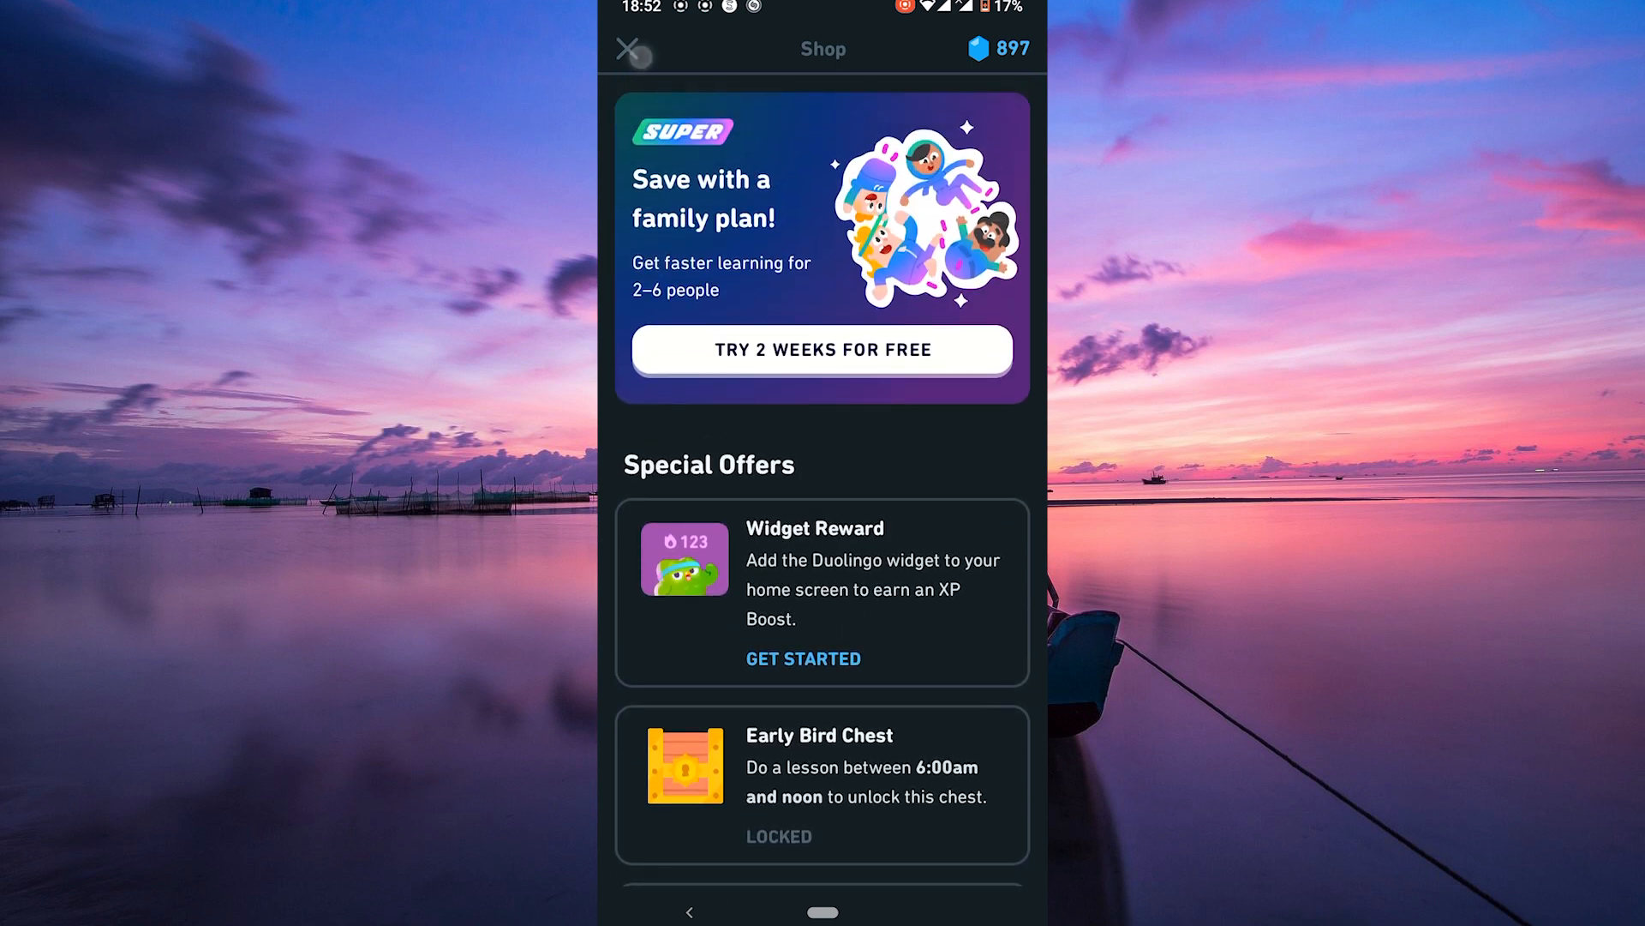
{"action": "scroll", "scroll_direction": "down", "scroll_amount": 3}
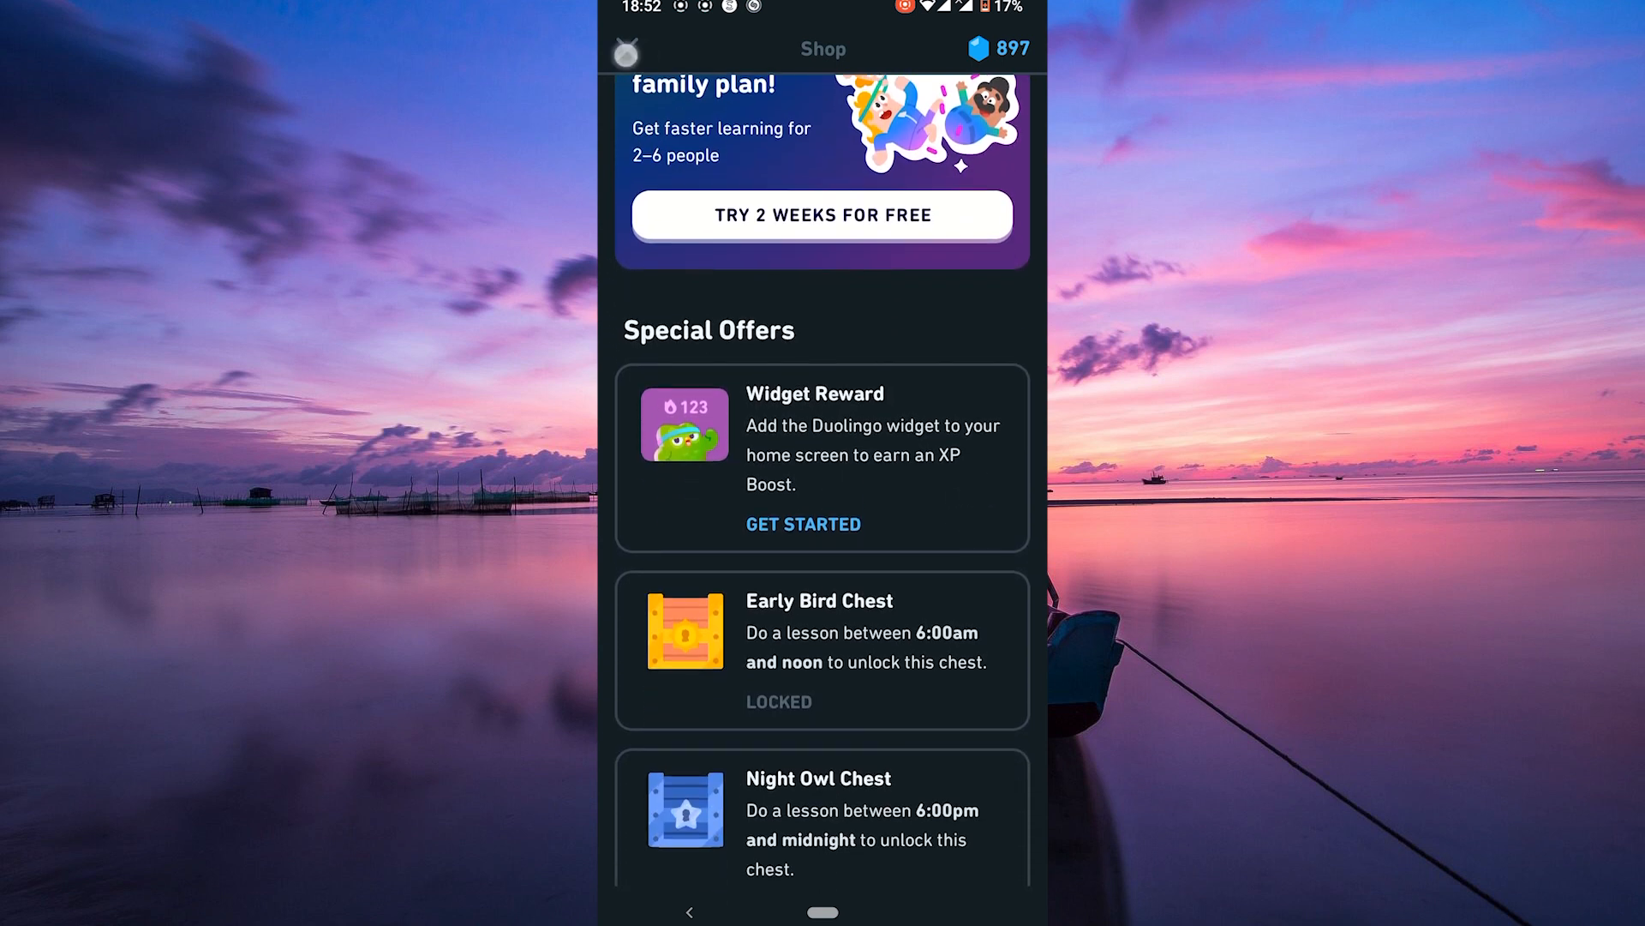